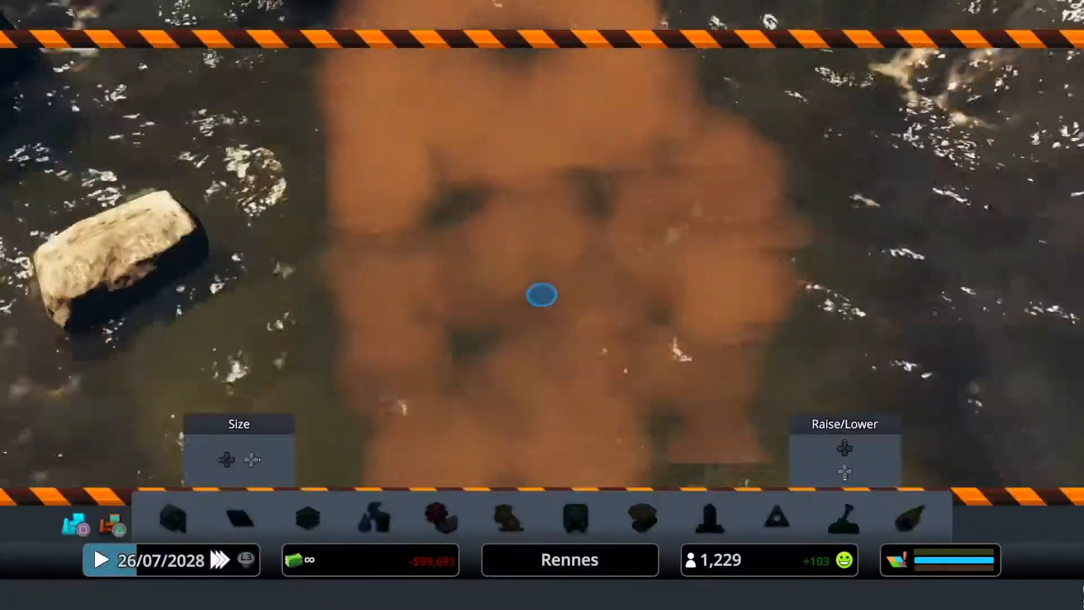
# Open the pause menu over the reshaped, flooded Rennes terrain and its dam.
pyautogui.click(373, 518)
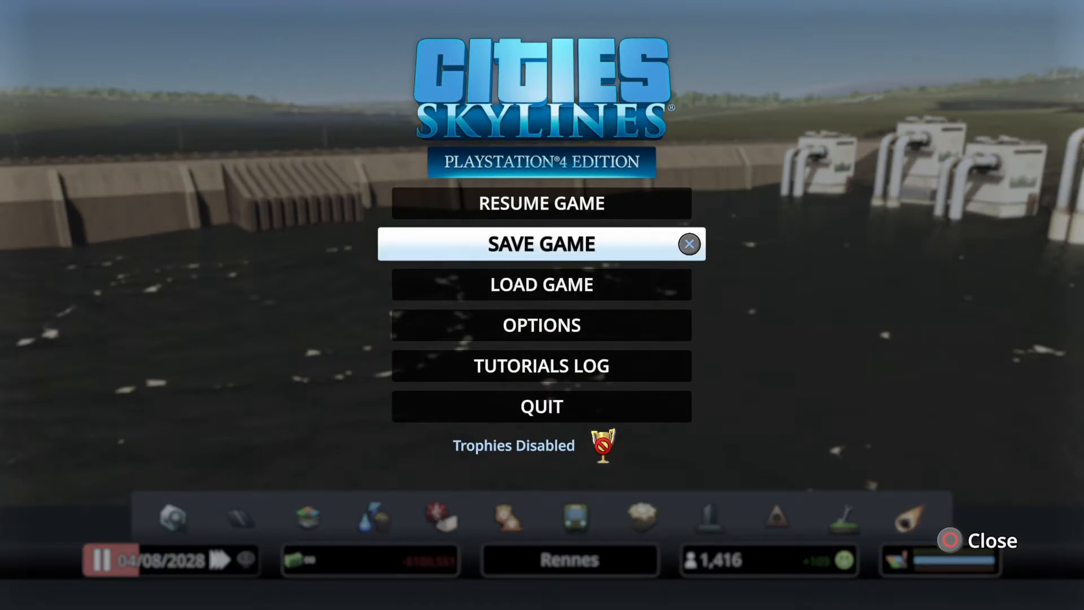
# Load the 'Gravity Falls.' save from the saved games list.
pyautogui.click(542, 284)
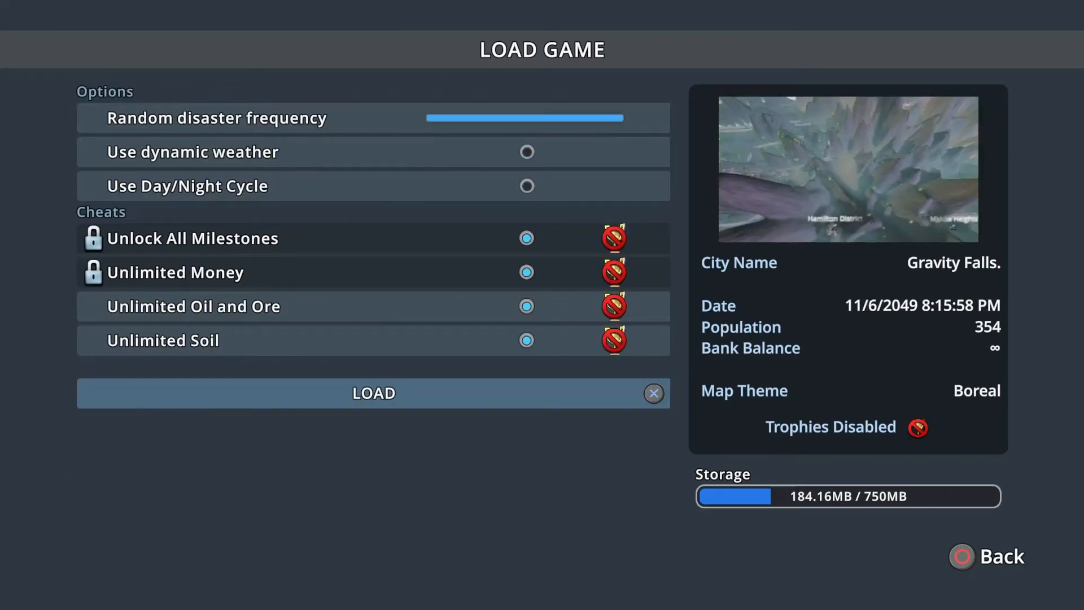
pyautogui.click(374, 393)
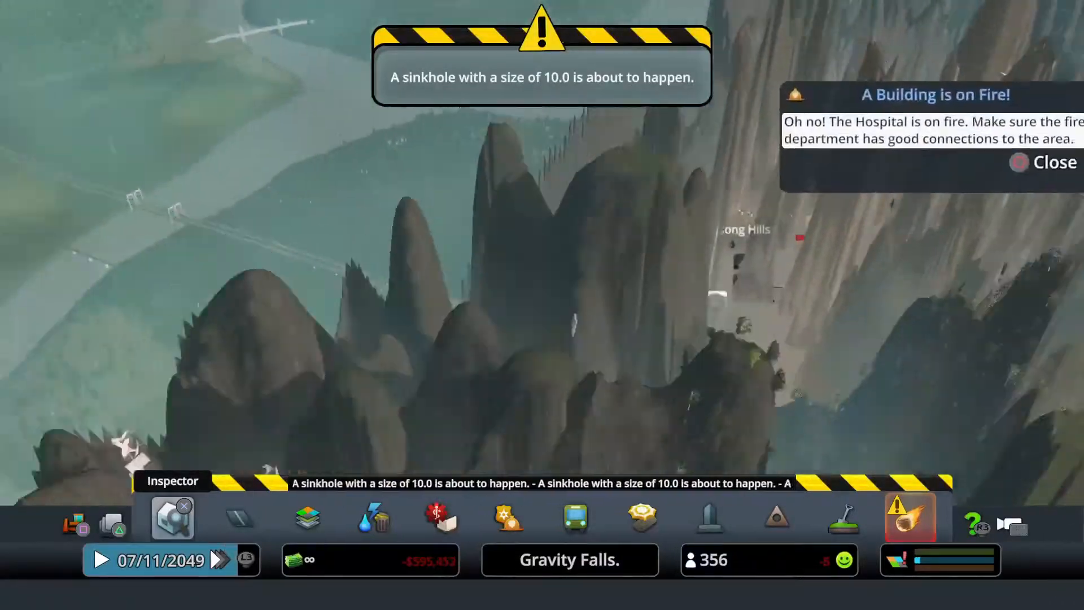
# Dismiss the hospital fire notice and the unconnected transport line warning.
pyautogui.click(1054, 162)
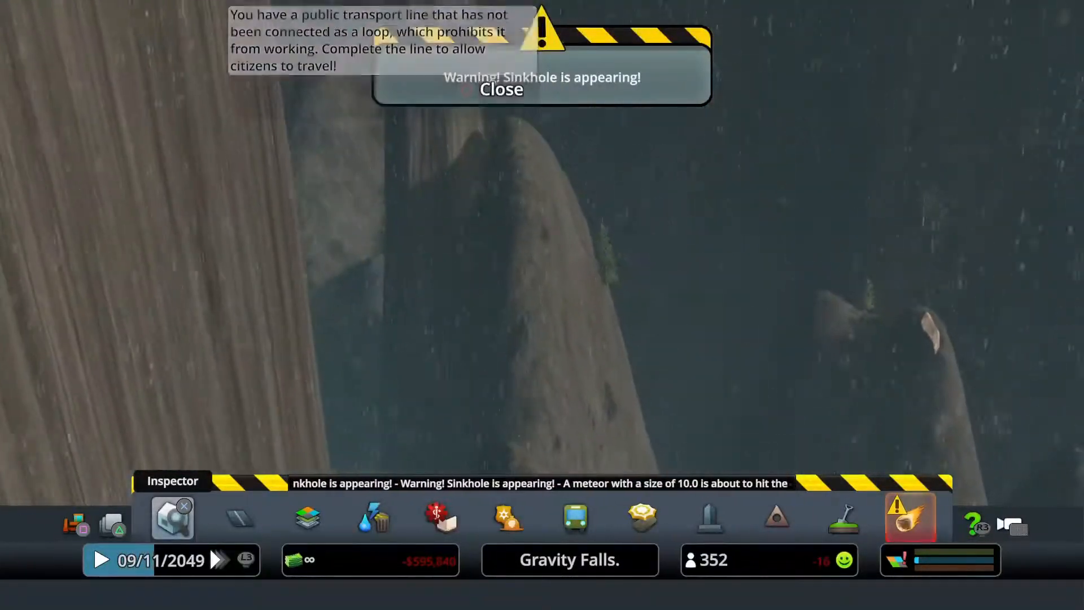
pyautogui.click(501, 89)
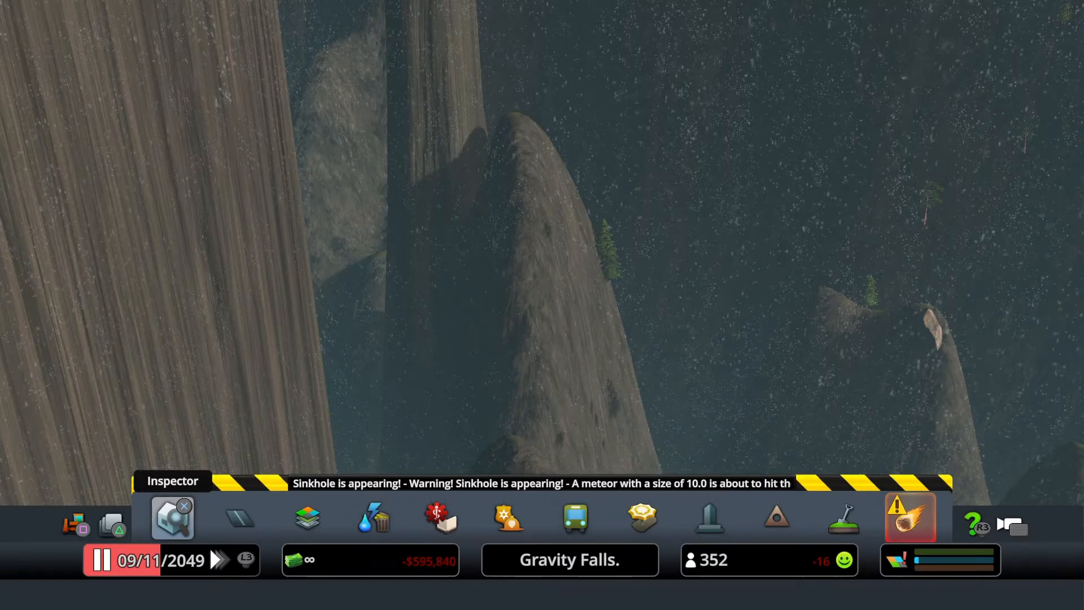
# Close the Low Health warning pop-up and resume the simulation.
pyautogui.click(99, 559)
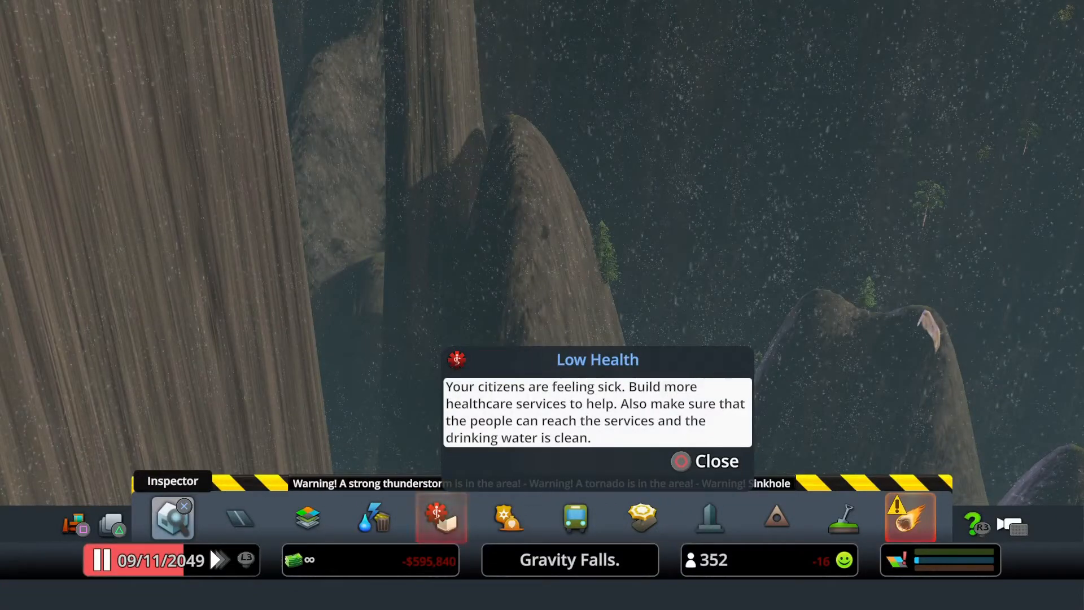
pyautogui.click(99, 560)
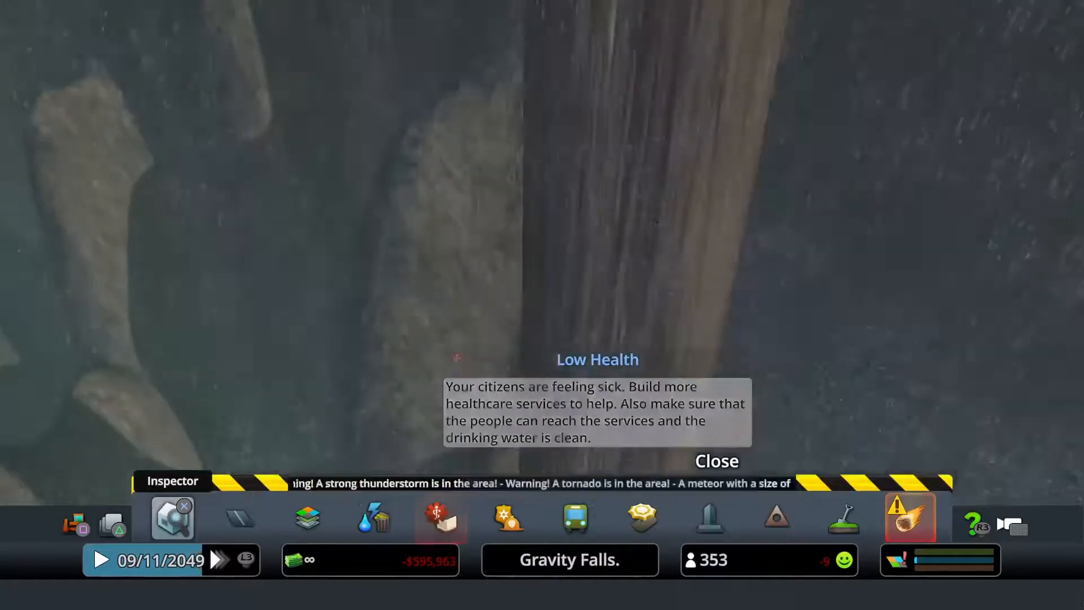
pyautogui.click(716, 461)
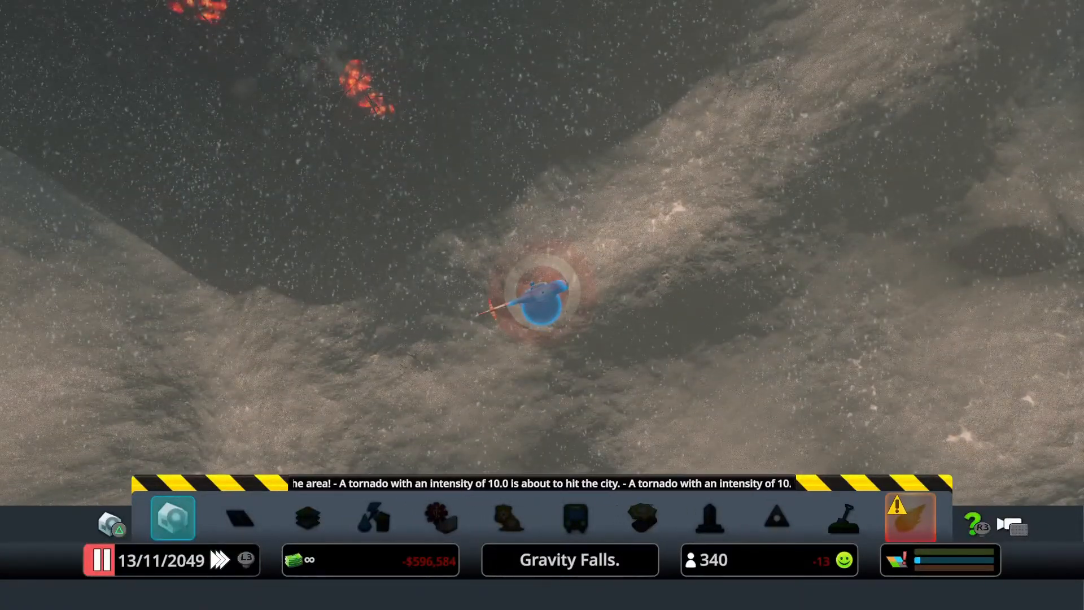
# Show the Disaster Response Helicopter's owner and its survivor-search task.
pyautogui.click(543, 298)
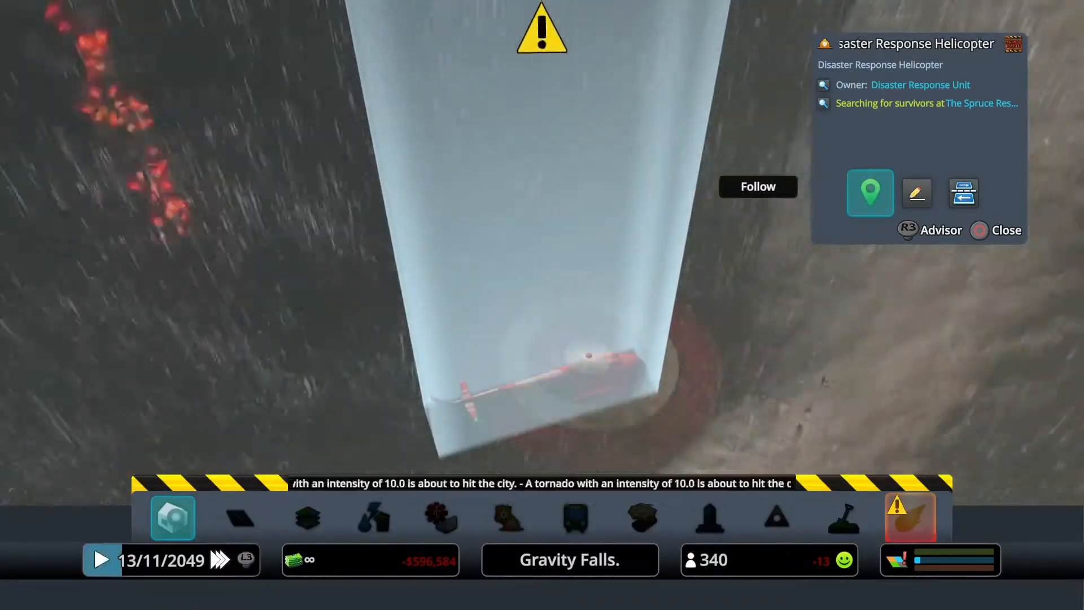
# Close the helicopter panel and survey the shattered Middle Heights terrain.
pyautogui.click(1004, 231)
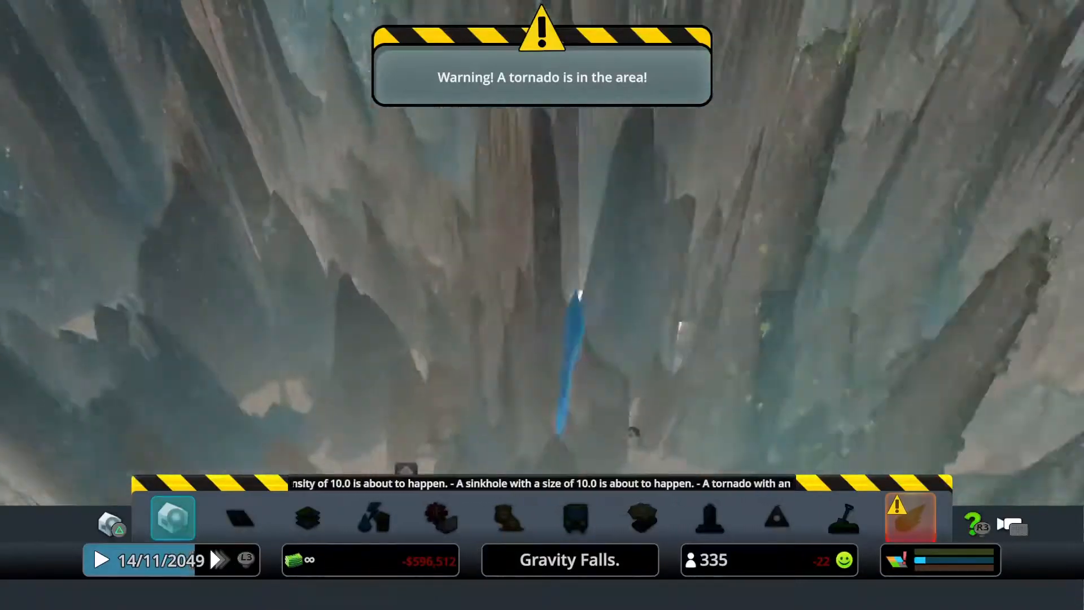
pyautogui.click(101, 560)
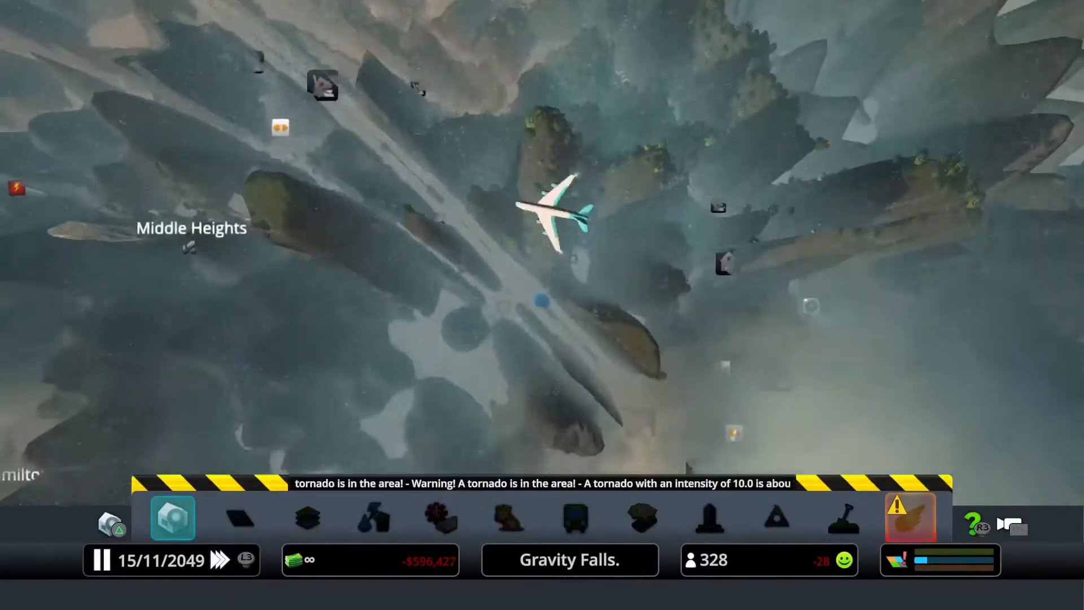
# Open the Disasters menu with the sinkhole option selected.
pyautogui.click(553, 214)
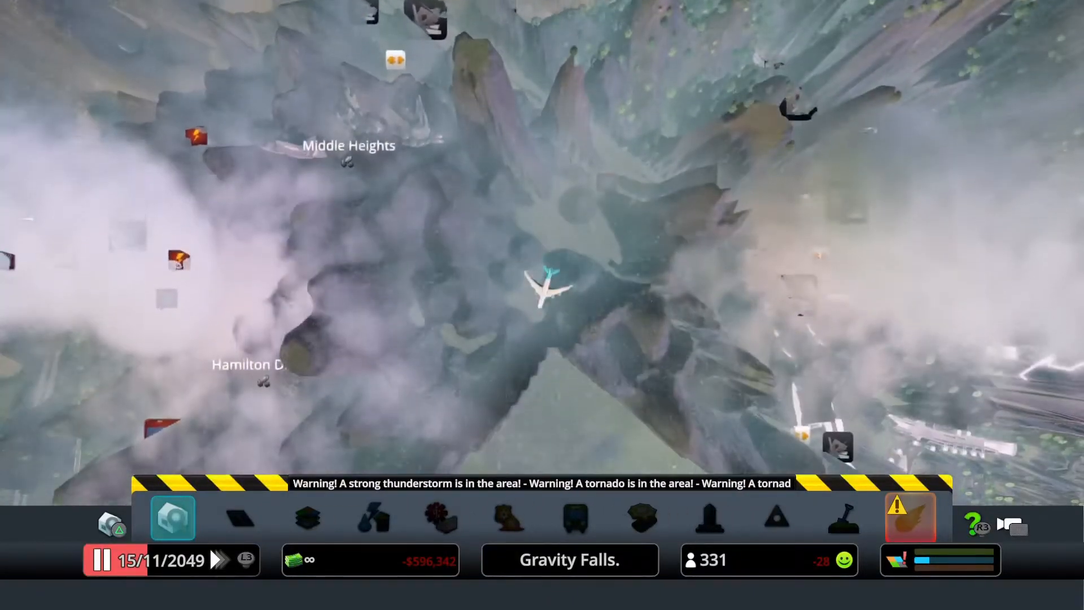
pyautogui.click(546, 287)
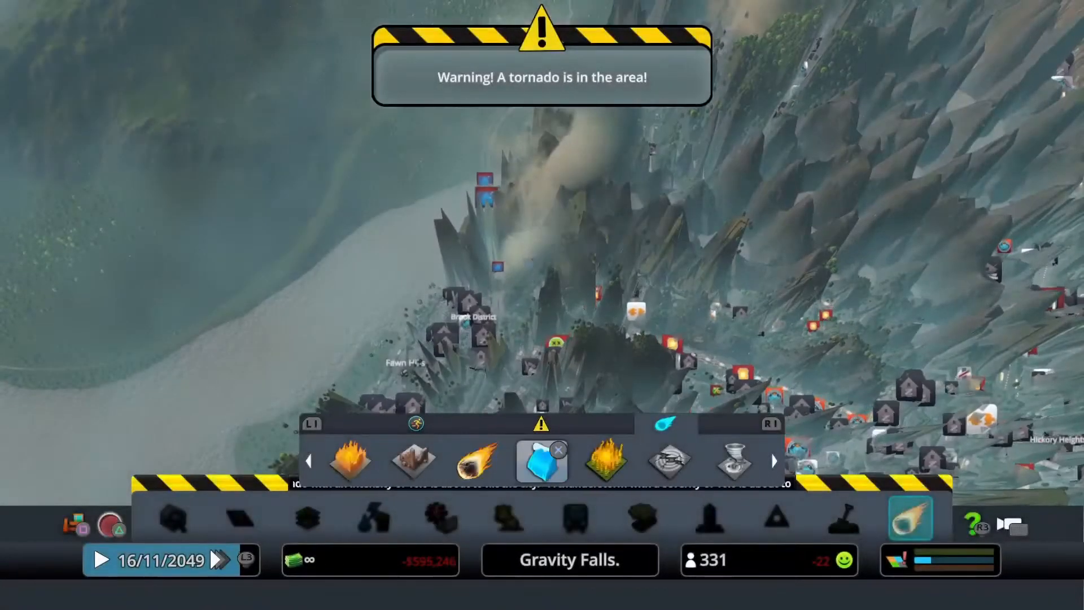
# Place more disasters, then hide the UI and zoom down to the snowy ruins.
pyautogui.click(349, 460)
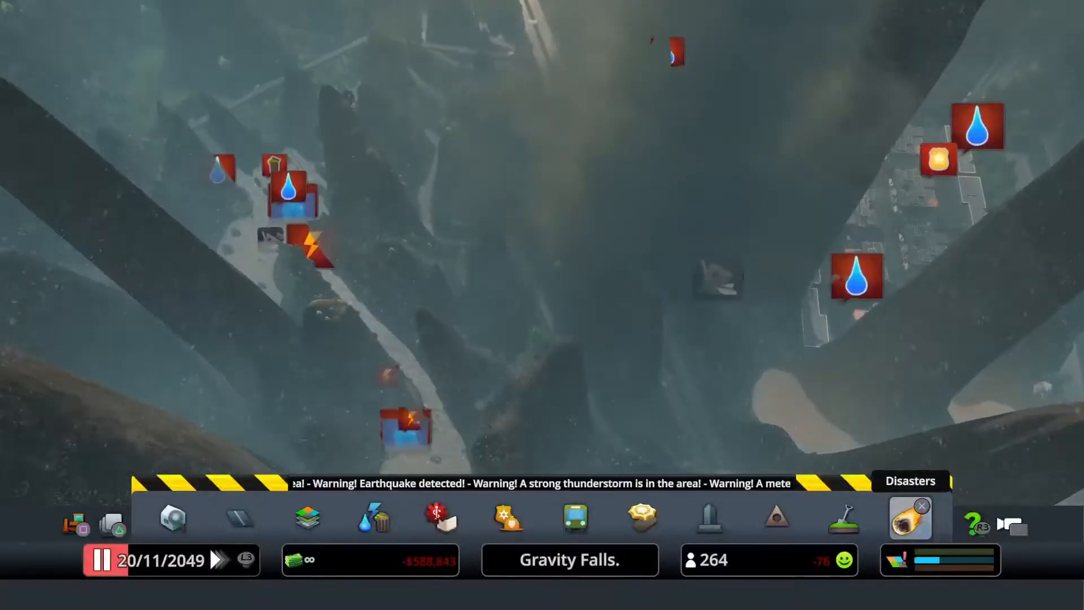
pyautogui.click(910, 517)
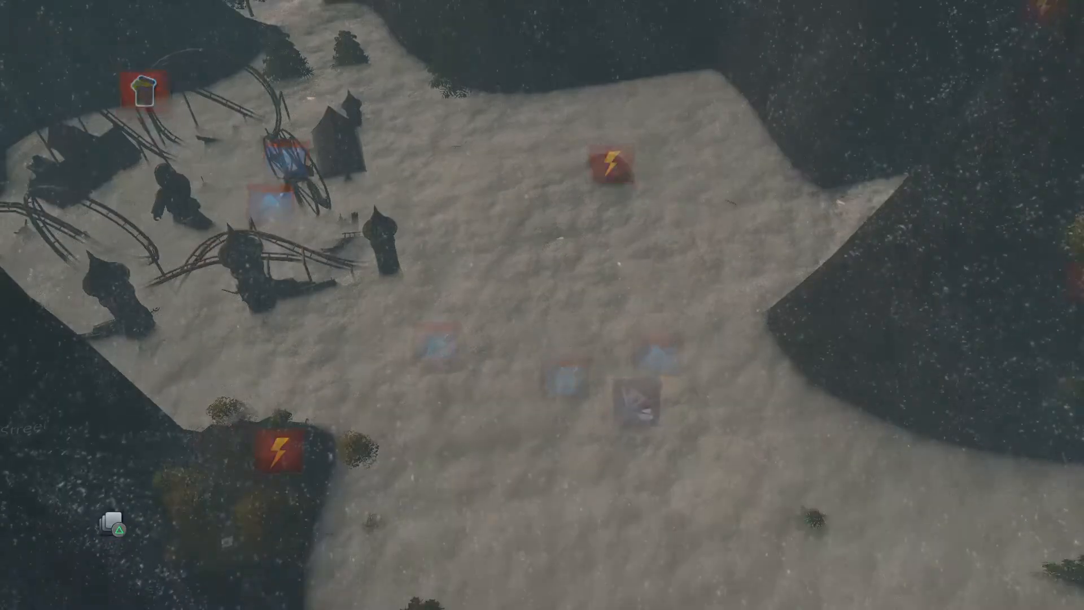
# Show the camera mode chooser offering Walk, Drive, Free and Cinematic Camera.
pyautogui.click(543, 262)
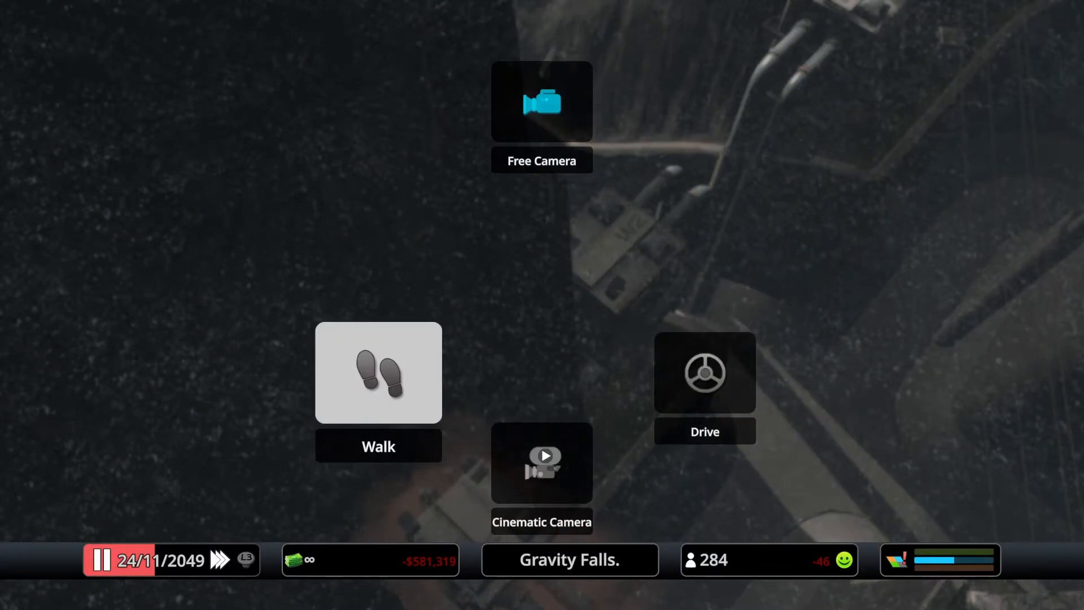
# Choose Walk mode to explore Gravity Falls on foot.
pyautogui.click(378, 372)
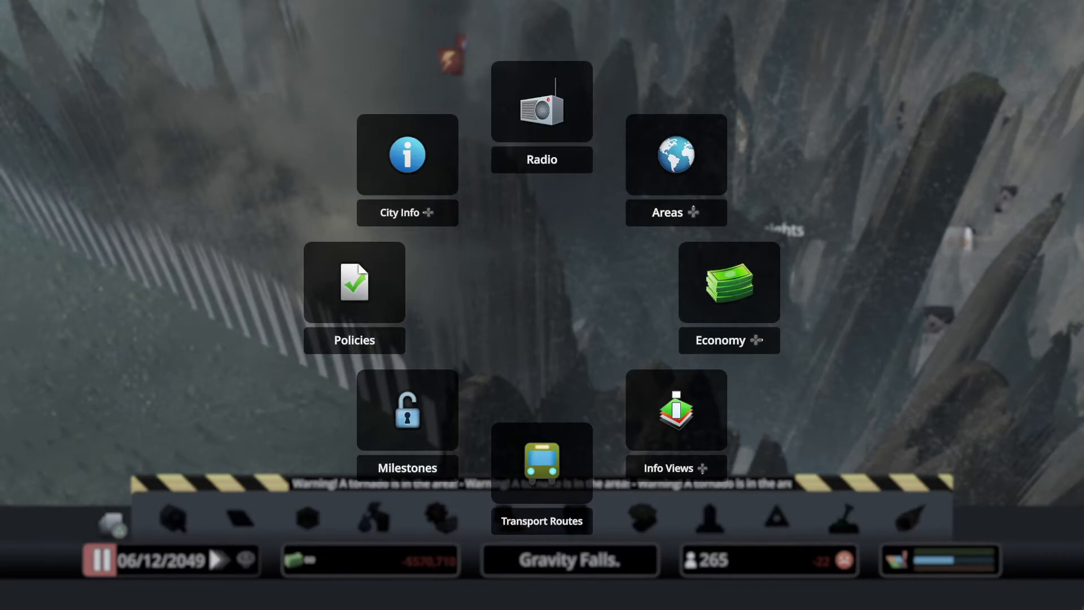
# Open City Info statistics and toggle Death rate, showing its spike around 2030.
pyautogui.click(407, 153)
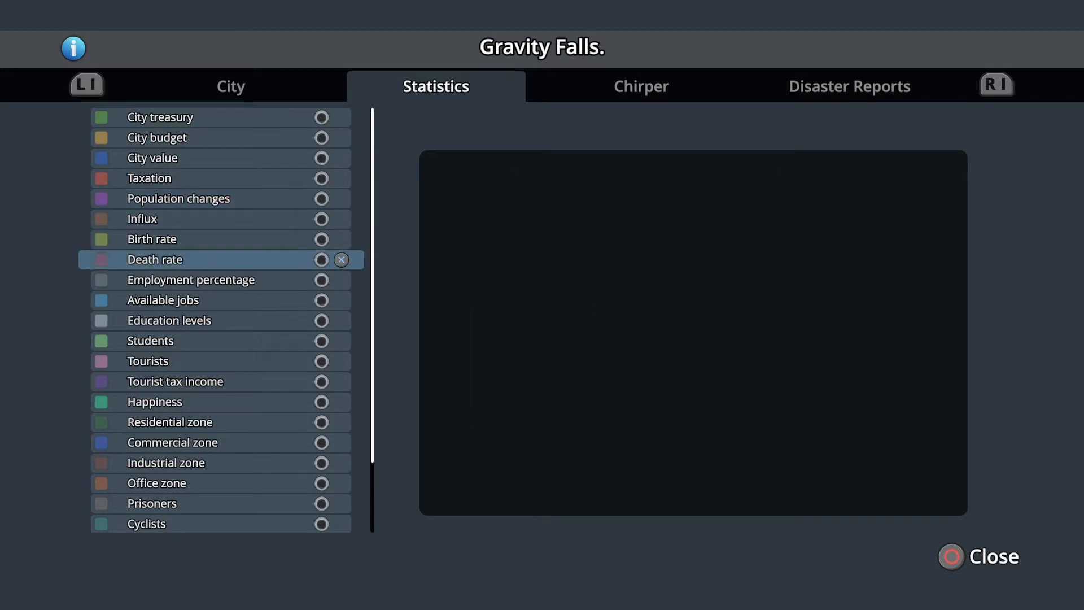
pyautogui.click(321, 259)
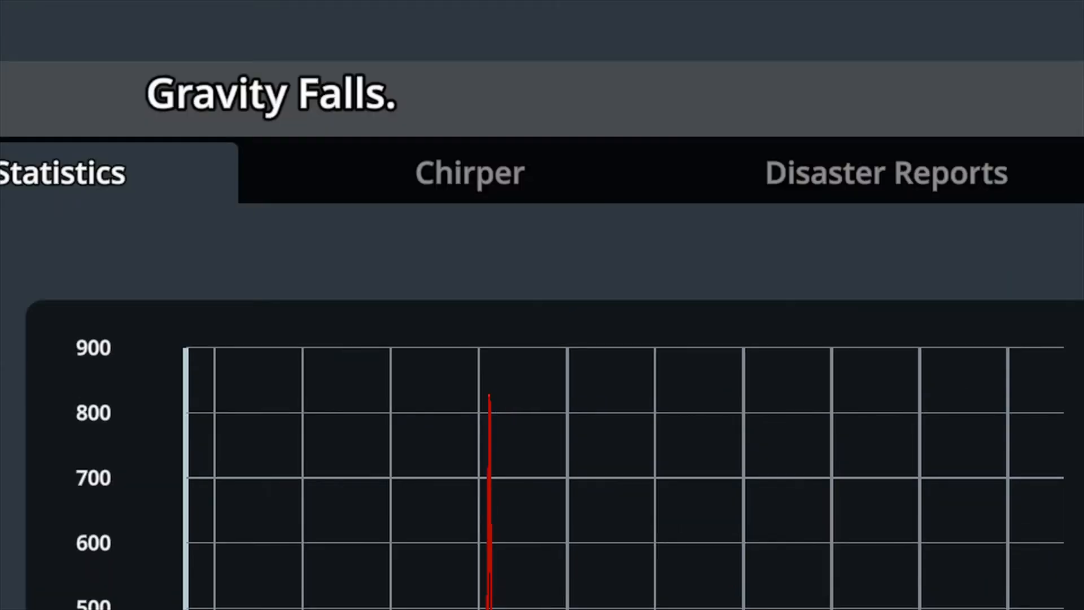
pyautogui.scroll(-3)
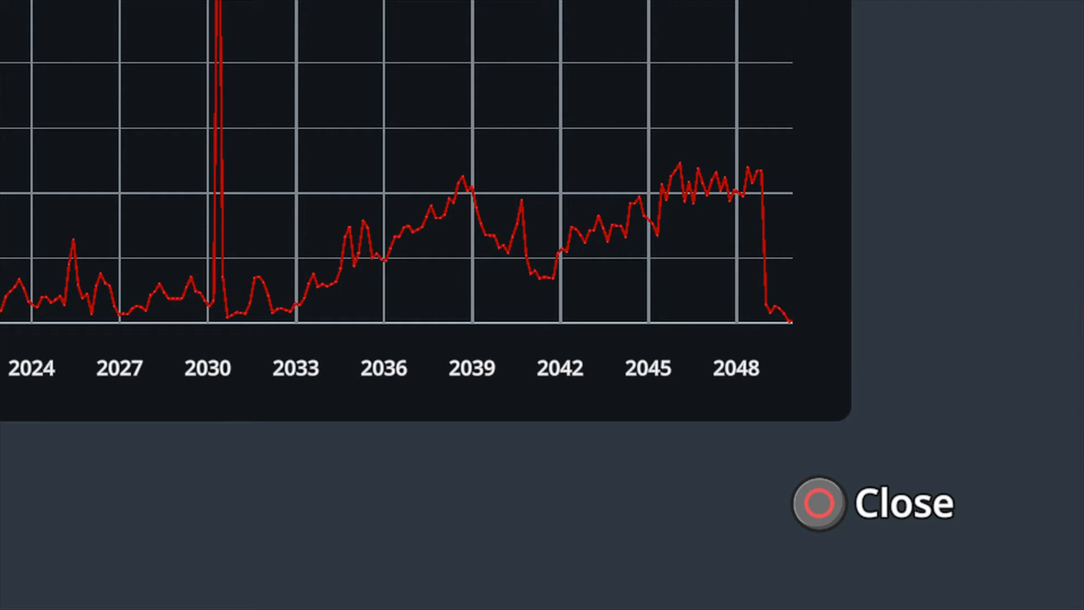
# Close City Info and dismiss the Tall Radio Mast fire alert.
pyautogui.click(819, 503)
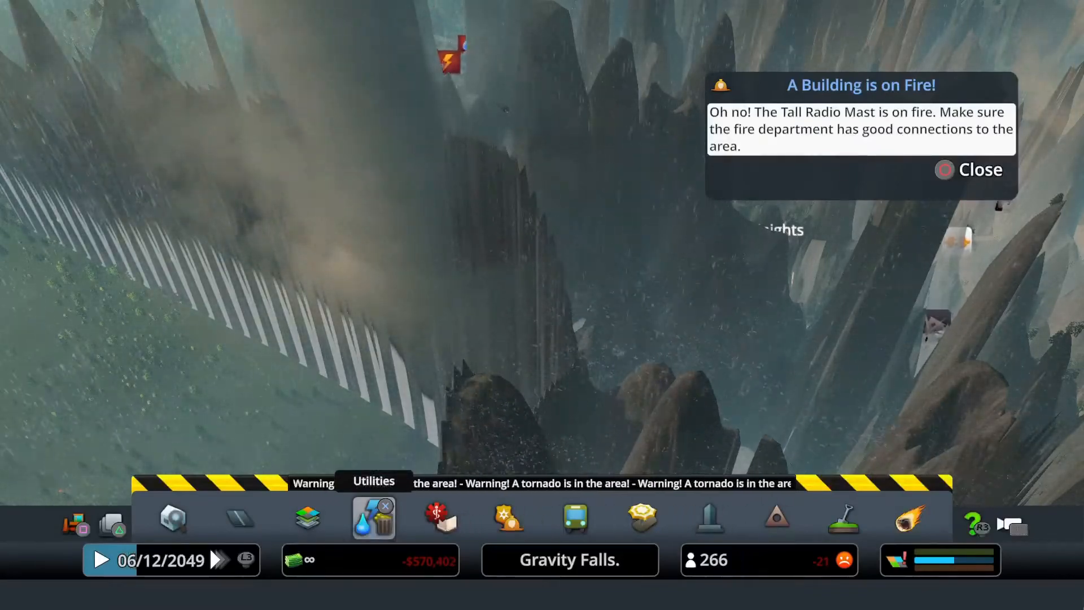
pyautogui.click(980, 170)
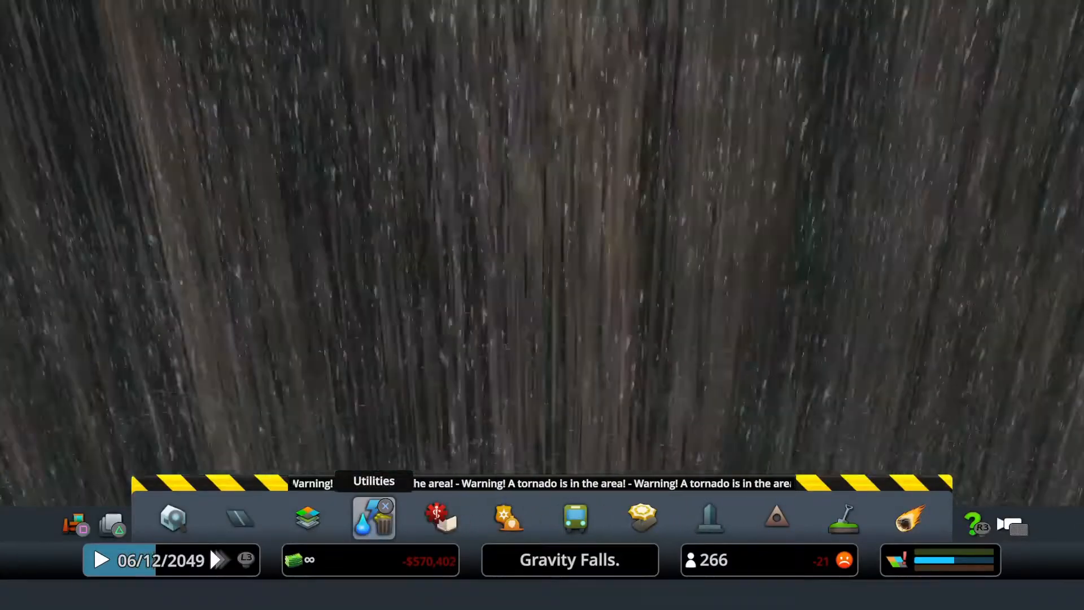